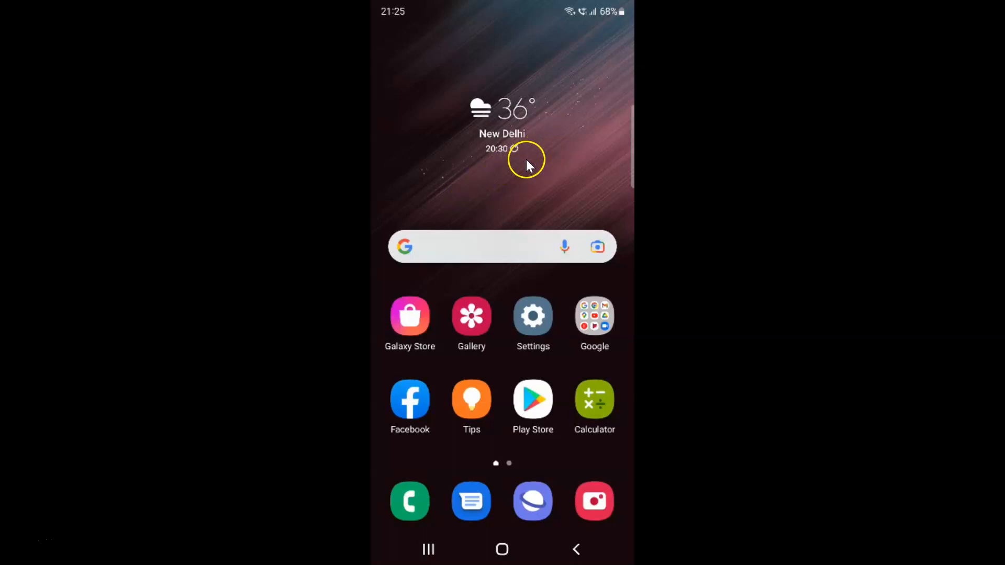
{"action": "mouse_move", "coordinate": [513, 169]}
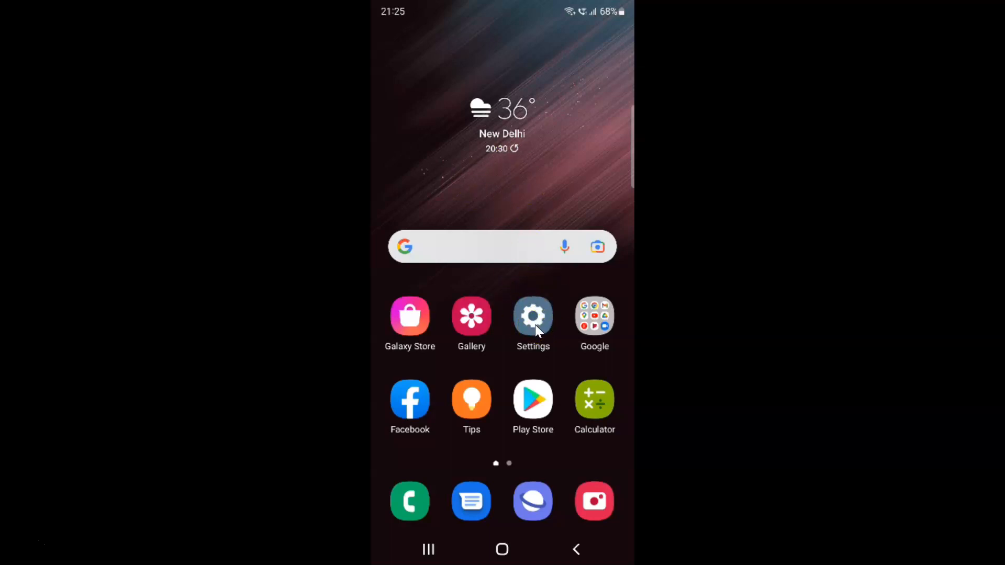
Launch Settings and scroll the main list until Lock screen comes into view
{"action": "left_click", "coordinate": [533, 316]}
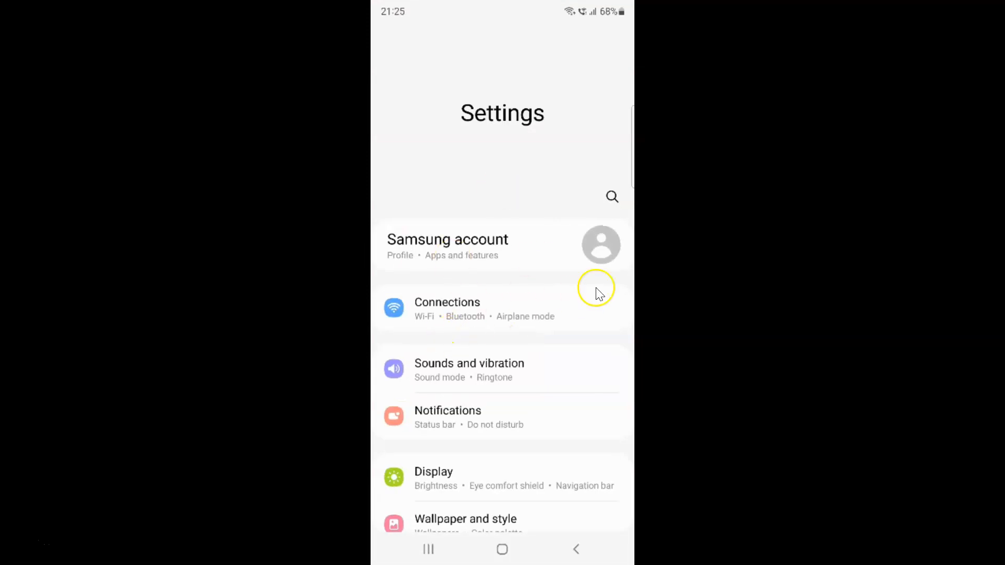
{"action": "mouse_move", "coordinate": [570, 286]}
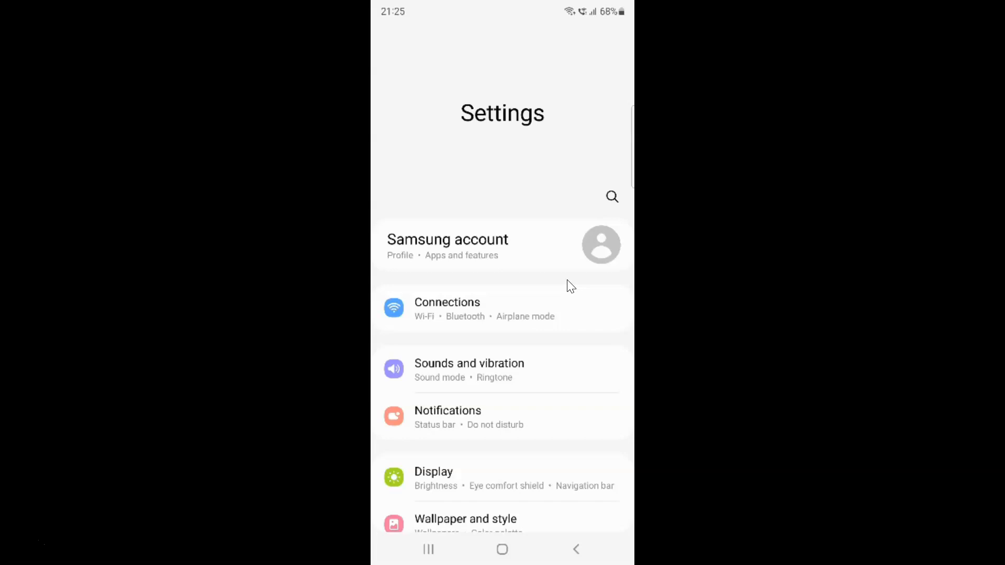
{"action": "scroll", "scroll_direction": "down", "scroll_amount": 3}
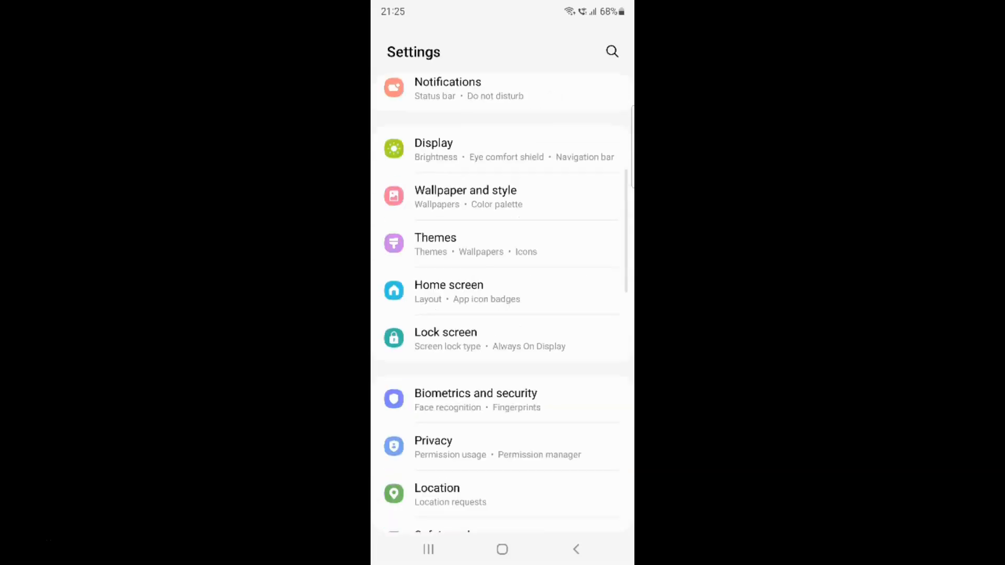
{"action": "scroll", "scroll_direction": "down", "scroll_amount": 3}
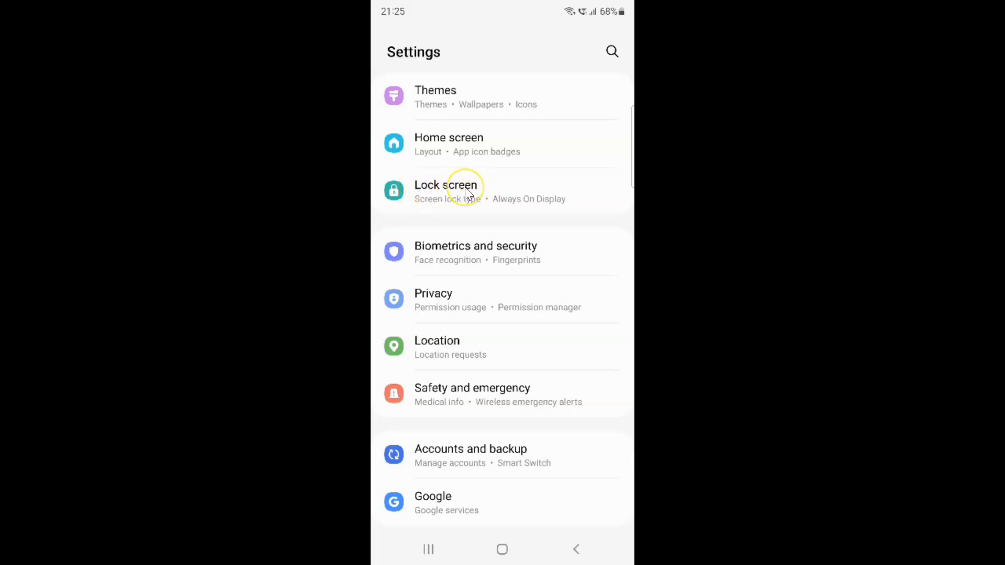
Go into Lock screen and then Secure lock settings
{"action": "left_click", "coordinate": [465, 190]}
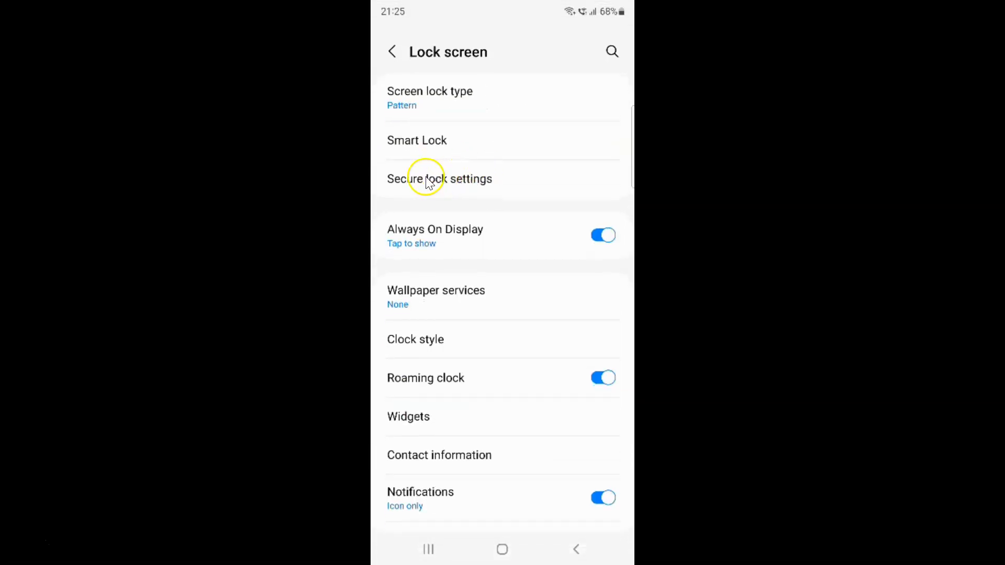
{"action": "mouse_move", "coordinate": [482, 182]}
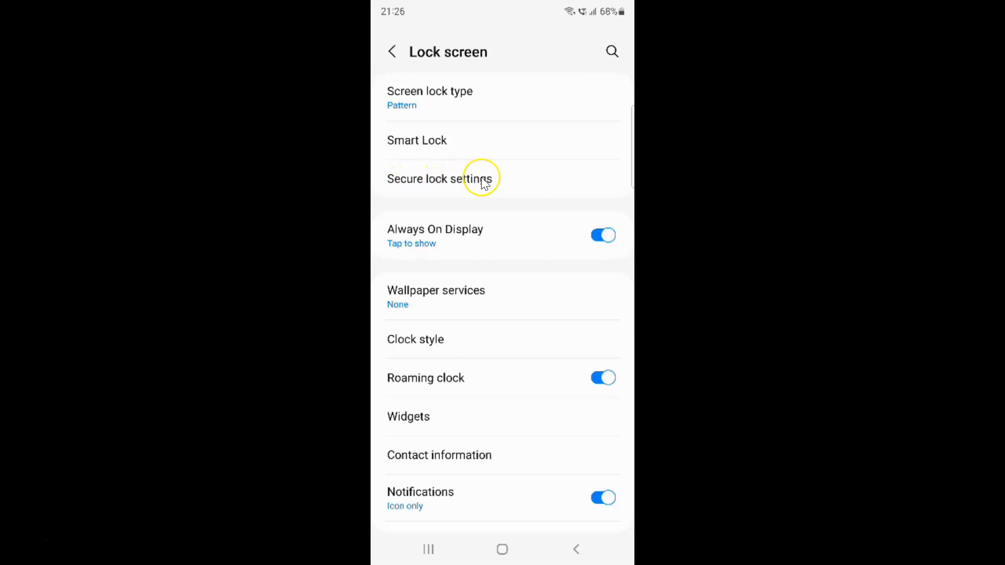
{"action": "left_click", "coordinate": [460, 178]}
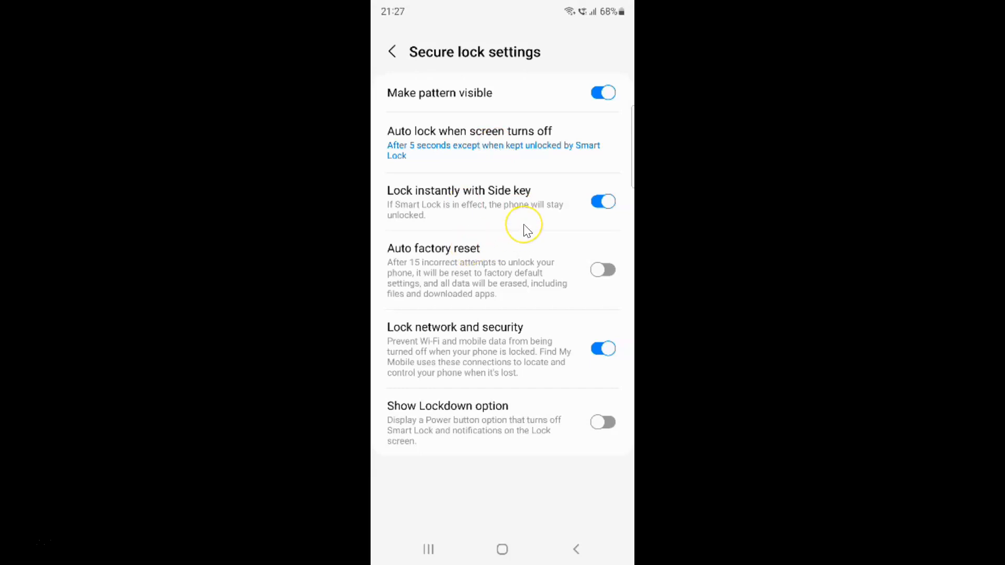
{"action": "mouse_move", "coordinate": [448, 68]}
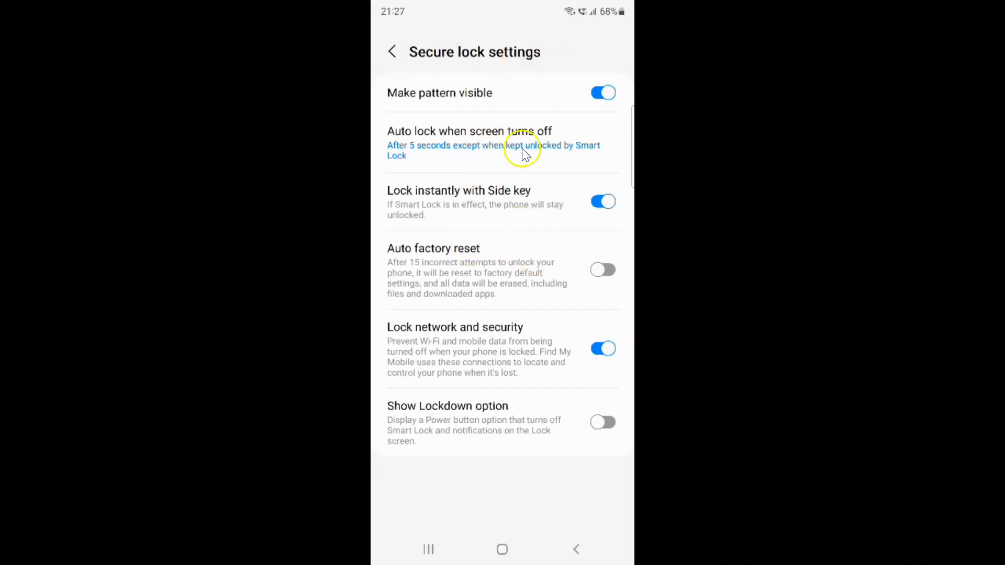
{"action": "mouse_move", "coordinate": [594, 159]}
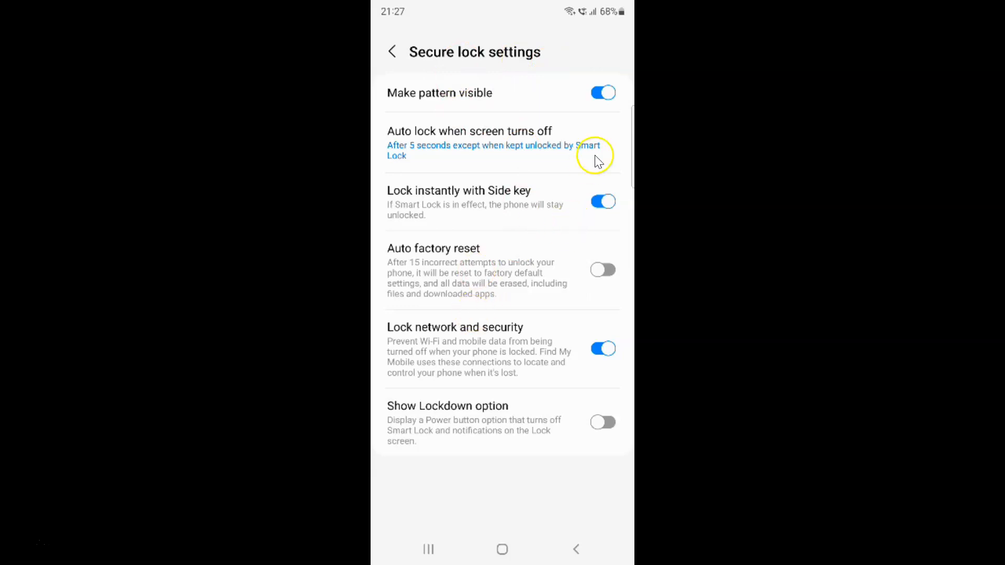
{"action": "mouse_move", "coordinate": [400, 254]}
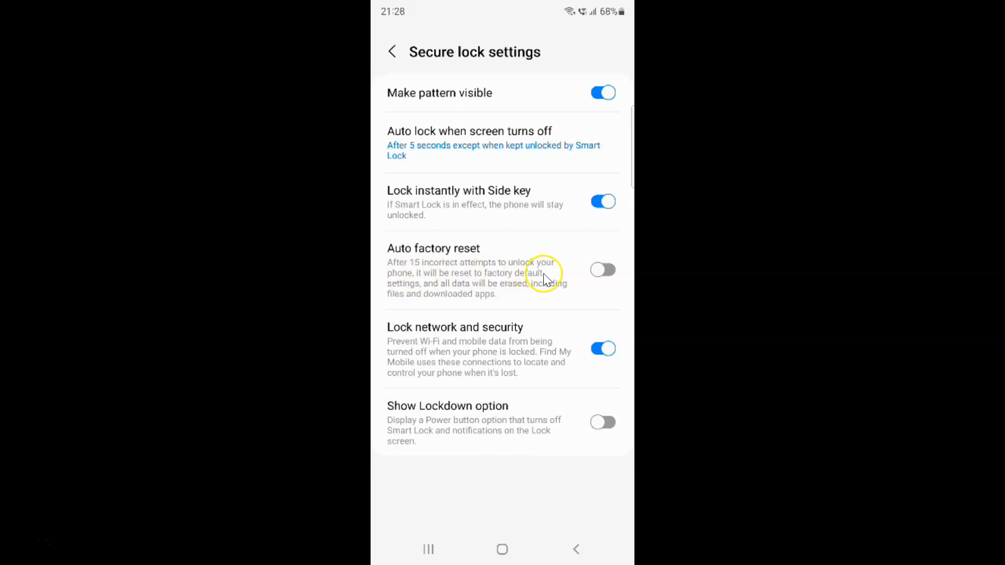
{"action": "mouse_move", "coordinate": [462, 285]}
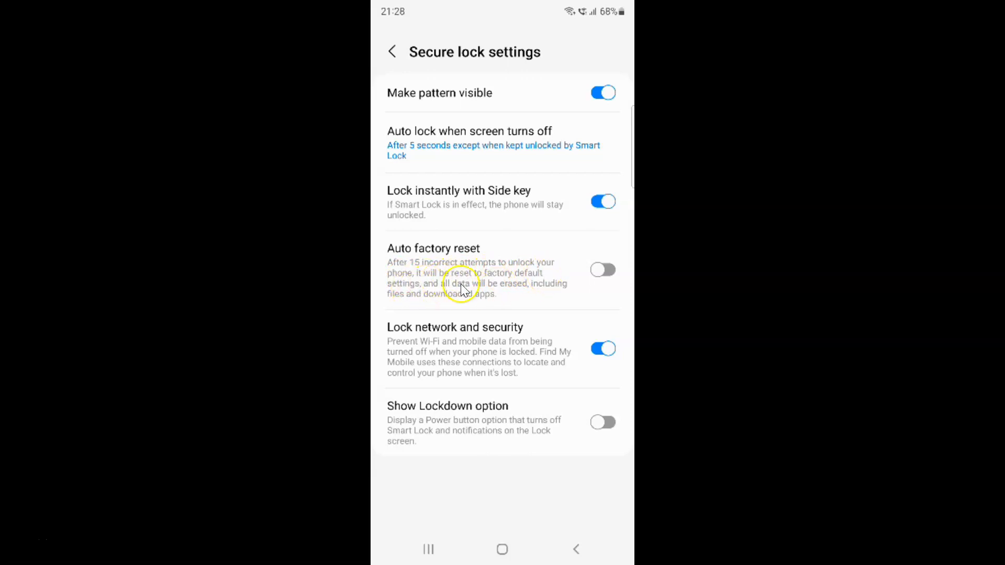
{"action": "mouse_move", "coordinate": [559, 284]}
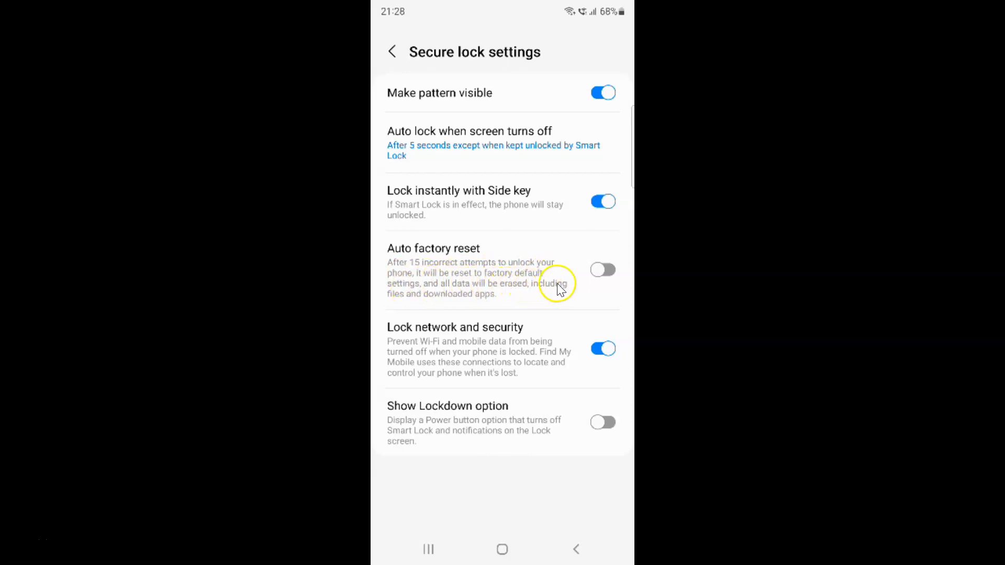
{"action": "mouse_move", "coordinate": [466, 301]}
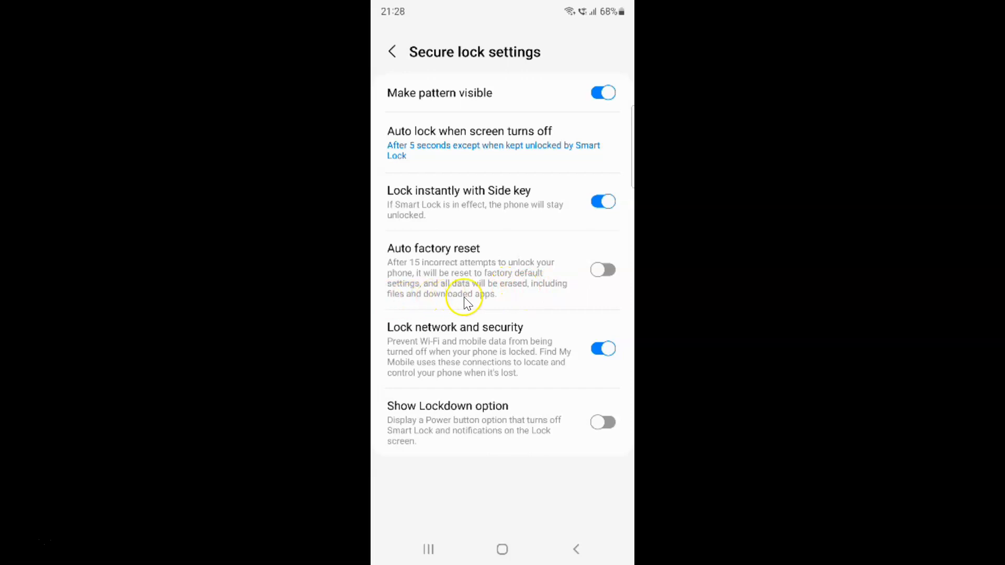
{"action": "mouse_move", "coordinate": [428, 256]}
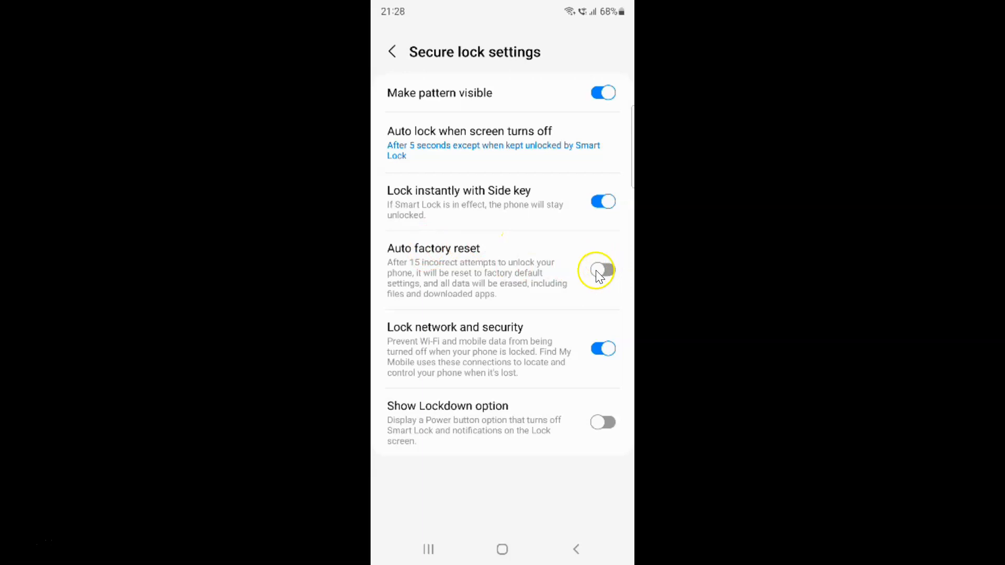
{"action": "mouse_move", "coordinate": [447, 254]}
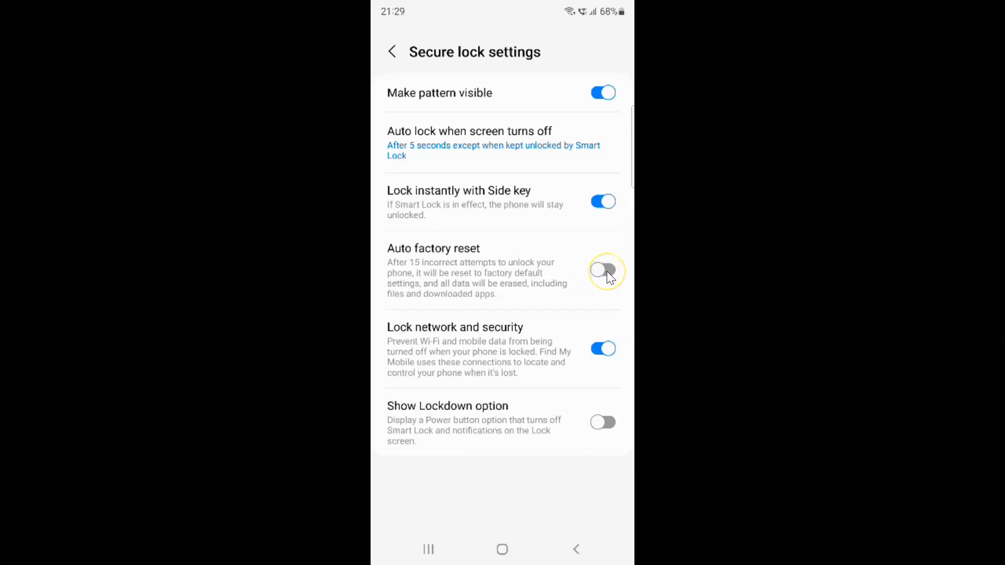
Switch the Auto factory reset toggle on
{"action": "left_click", "coordinate": [603, 270]}
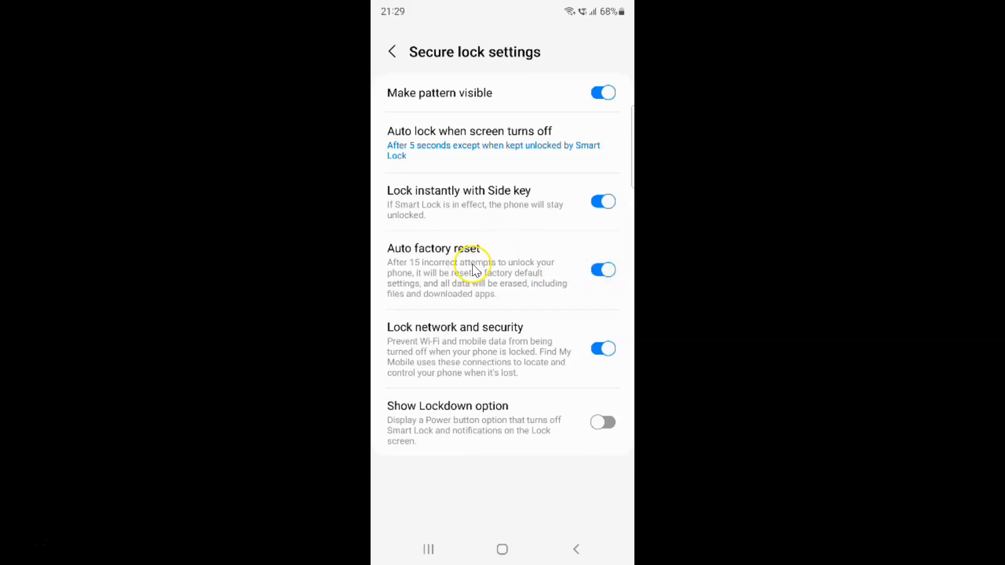
{"action": "mouse_move", "coordinate": [463, 227]}
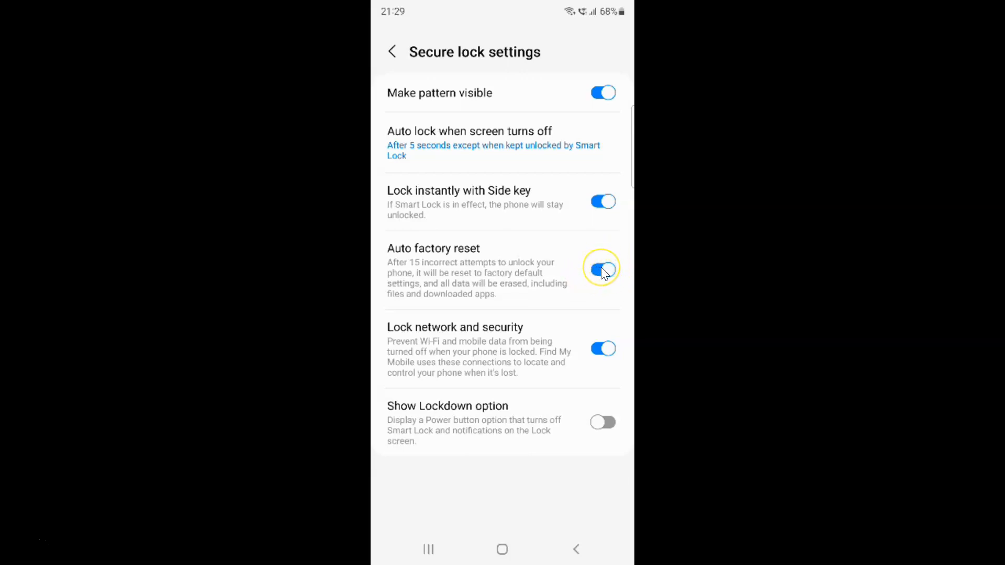
Switch Auto factory reset off again and go back to Lock screen settings
{"action": "left_click", "coordinate": [603, 269]}
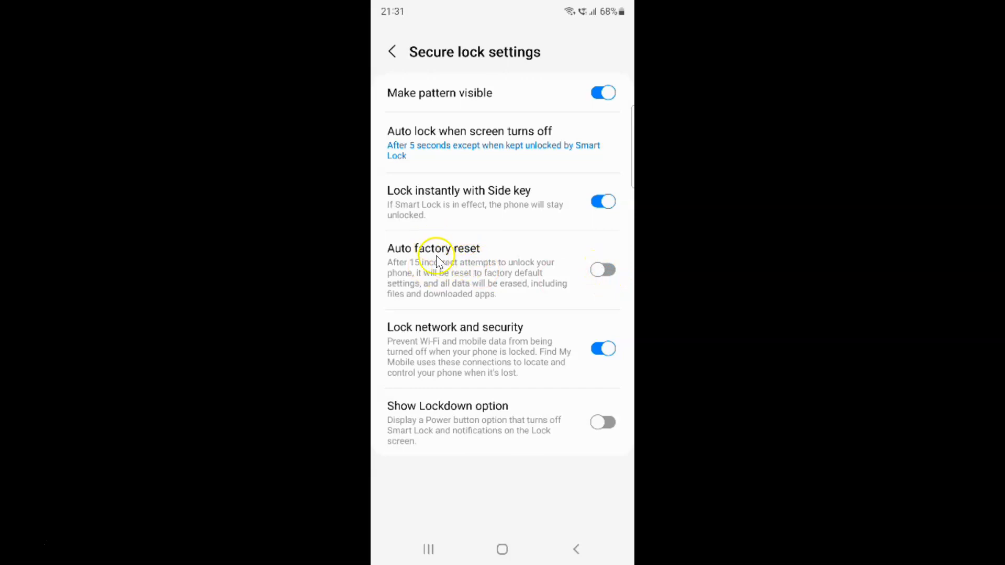
{"action": "mouse_move", "coordinate": [503, 250]}
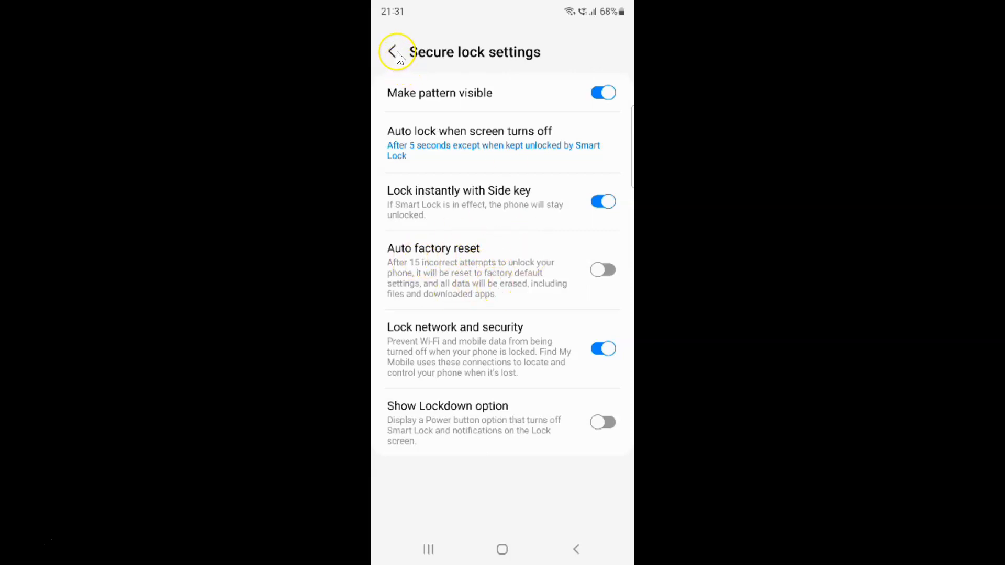
{"action": "left_click", "coordinate": [395, 51]}
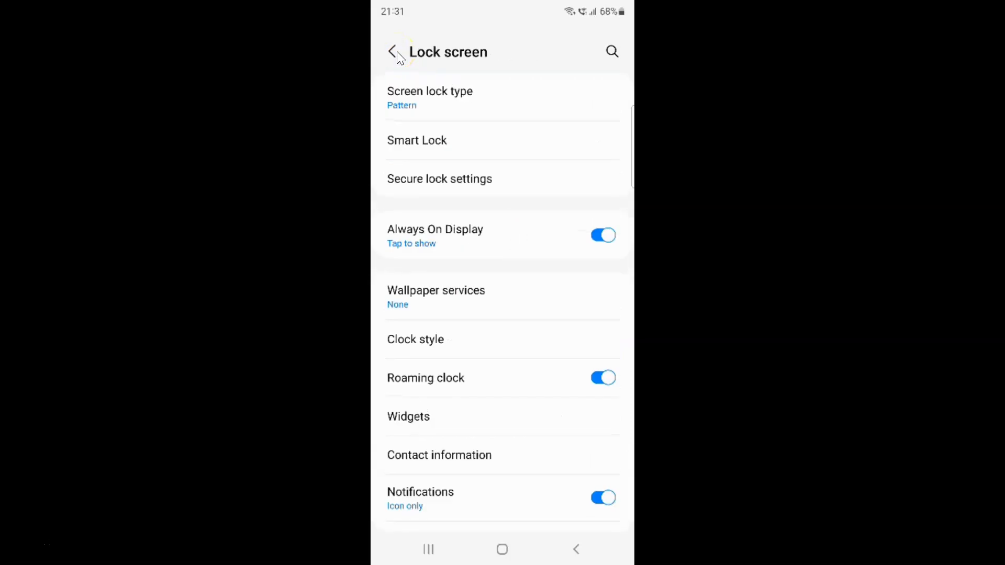